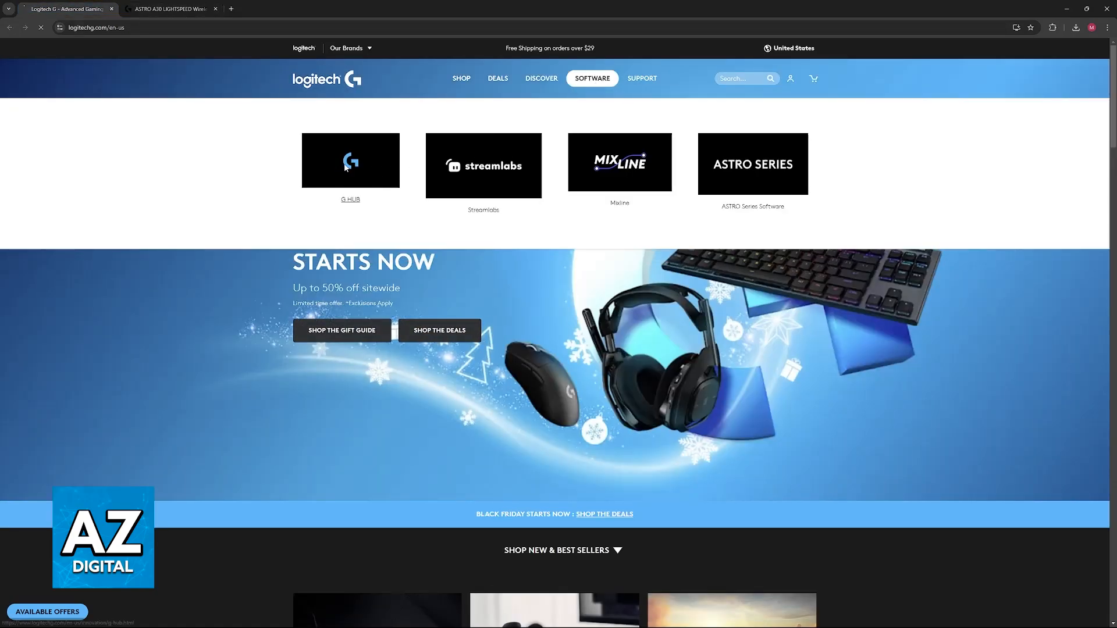
- Go to the G HUB software page and scroll down to its Supported Devices section
{"action": "left_click", "coordinate": [350, 160]}
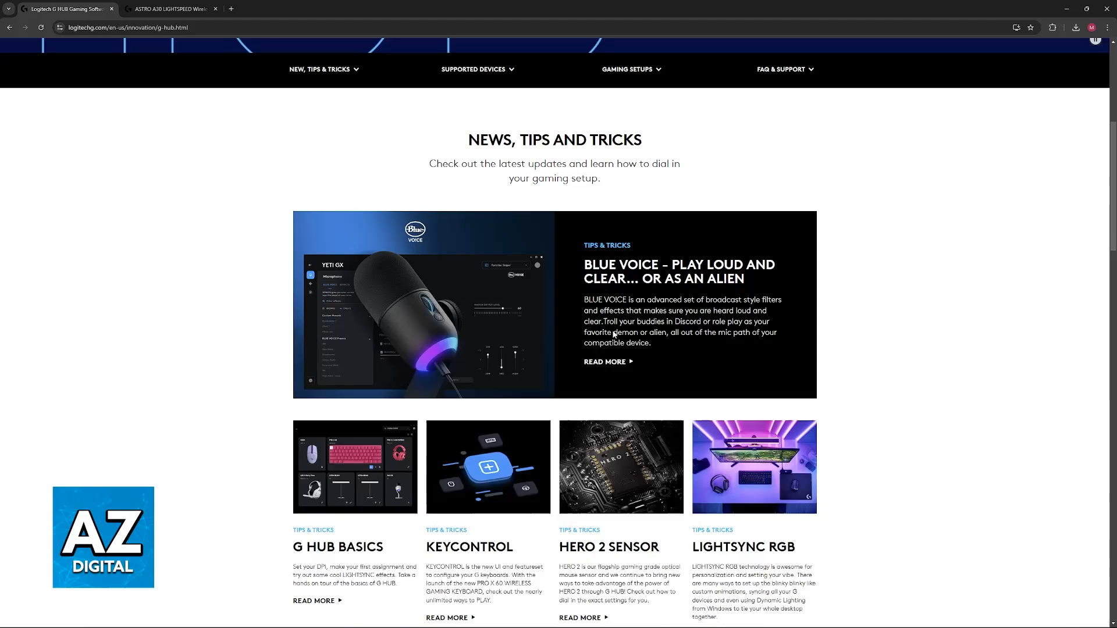
{"action": "scroll", "scroll_direction": "down", "scroll_amount": 3}
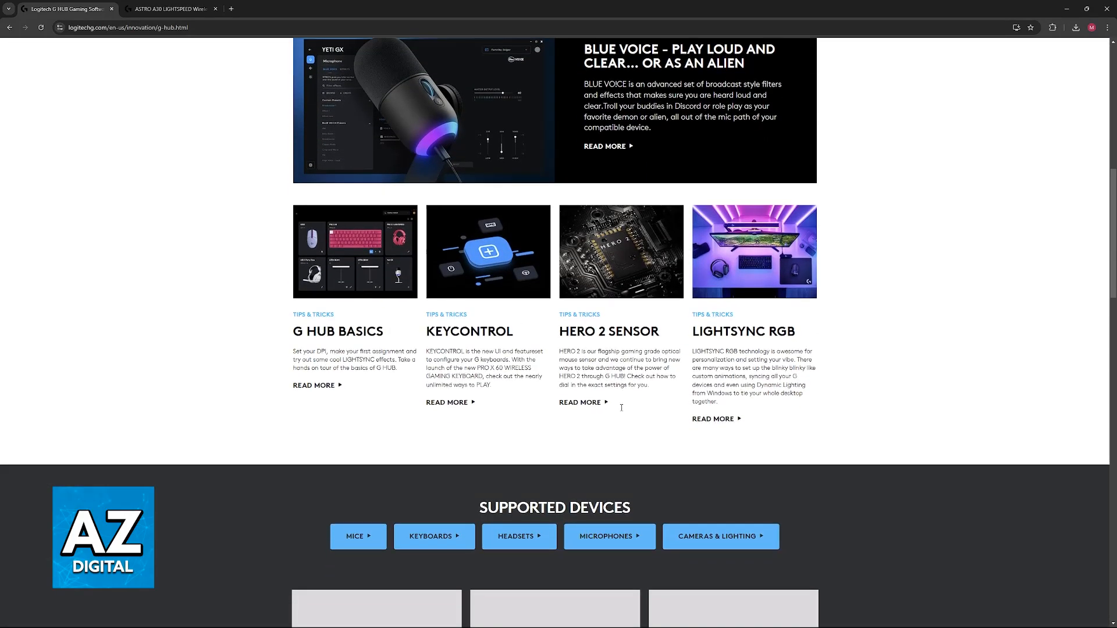
{"action": "scroll", "scroll_direction": "down", "scroll_amount": 3}
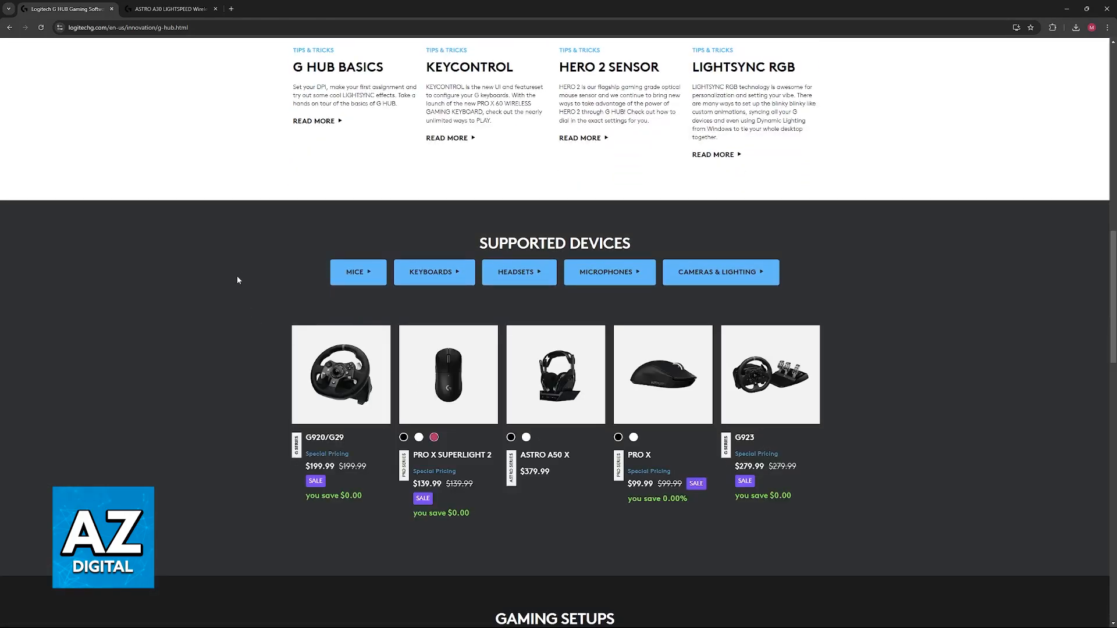
{"action": "left_click", "coordinate": [169, 9]}
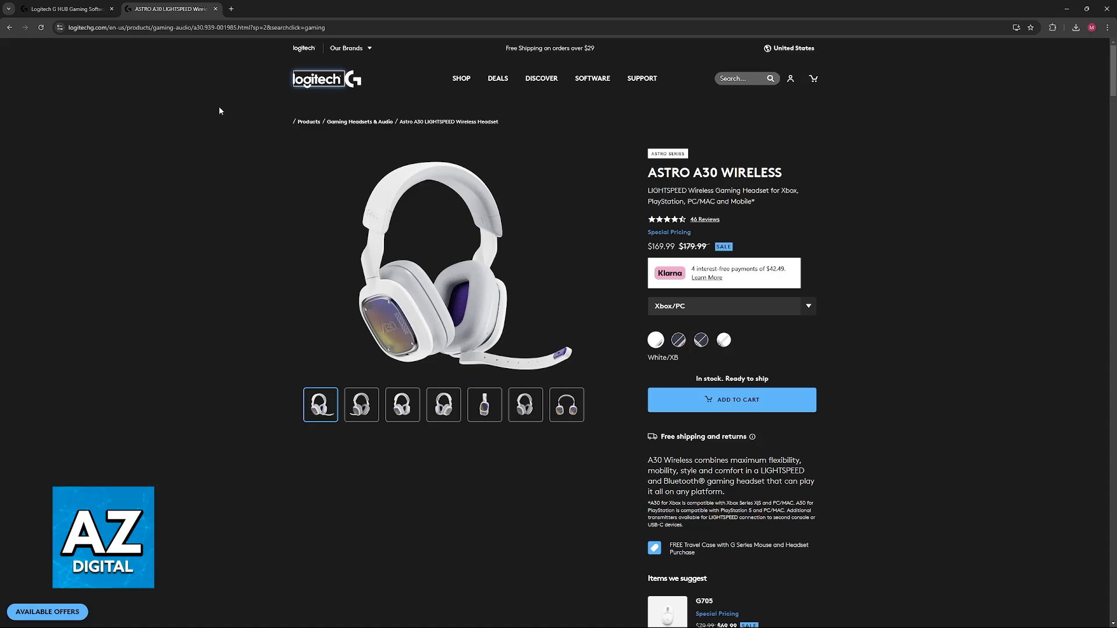
{"action": "mouse_move", "coordinate": [552, 185]}
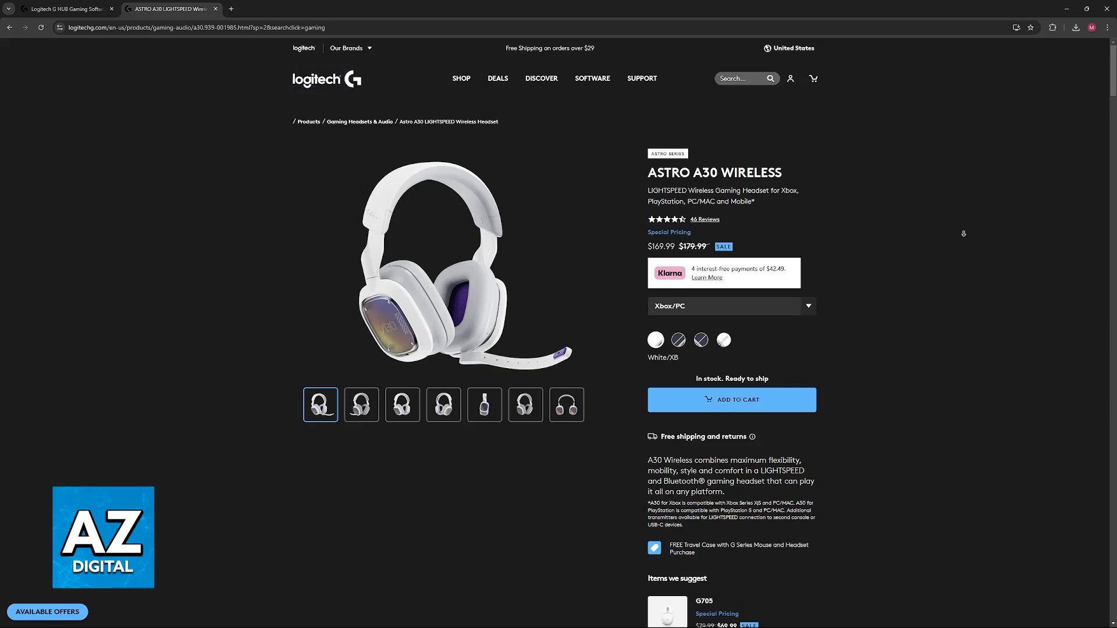
{"action": "scroll", "scroll_direction": "down", "scroll_amount": 3}
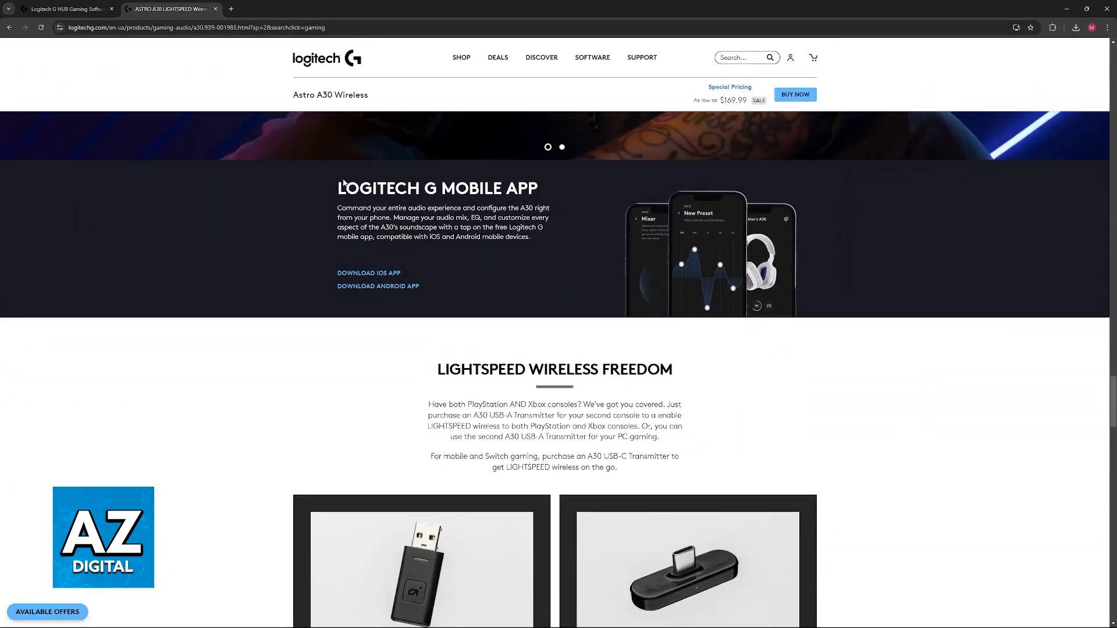
{"action": "triple_click", "coordinate": [436, 189]}
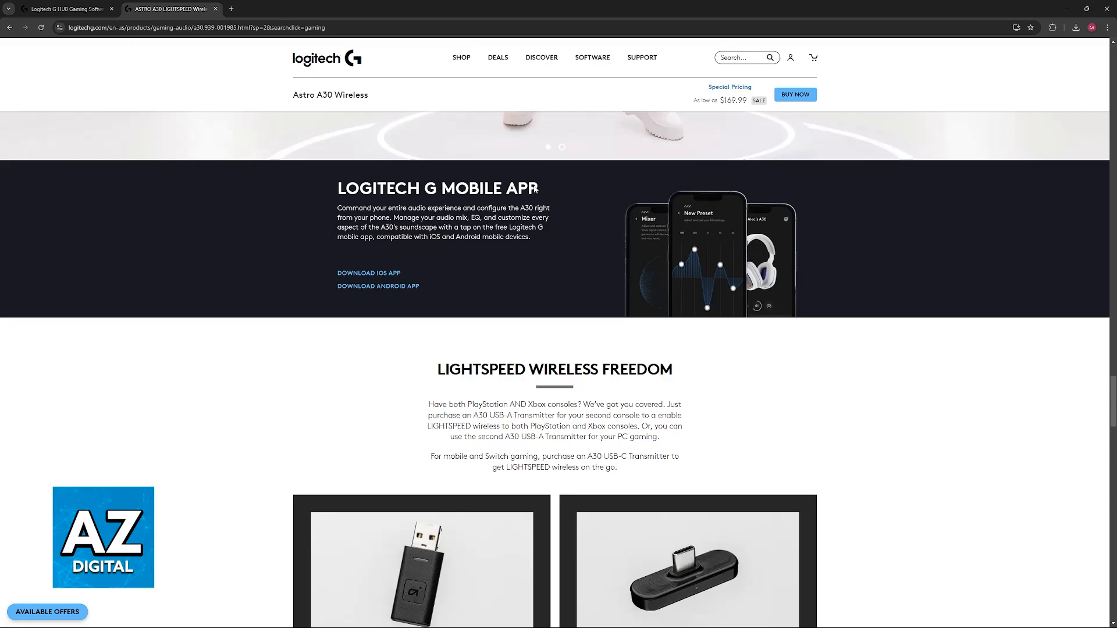
{"action": "mouse_move", "coordinate": [597, 214]}
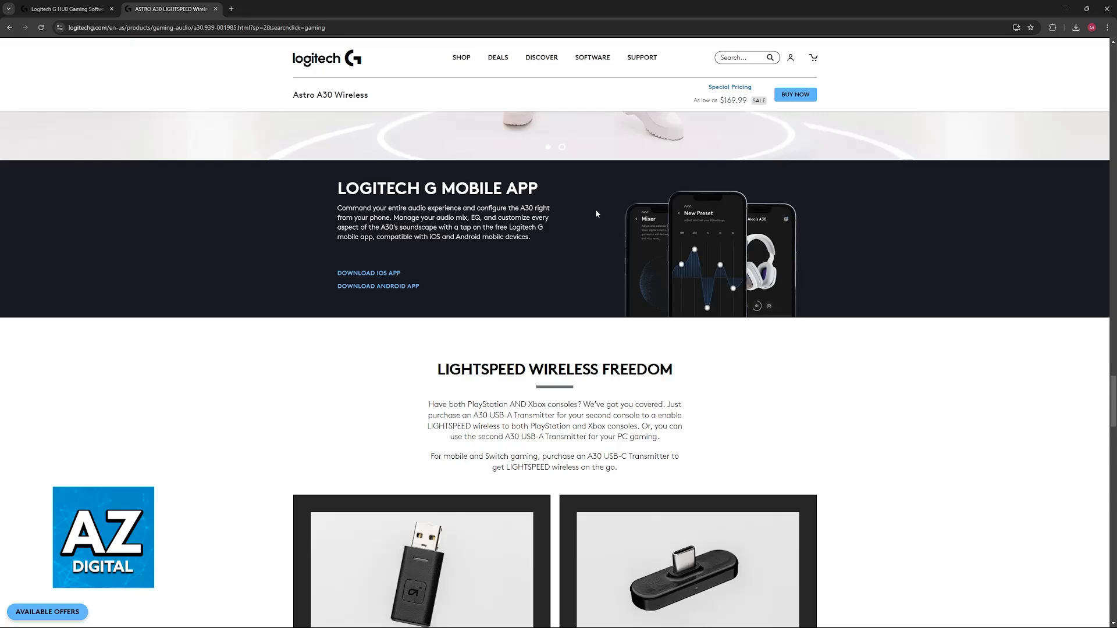
{"action": "scroll", "scroll_direction": "down", "scroll_amount": 3}
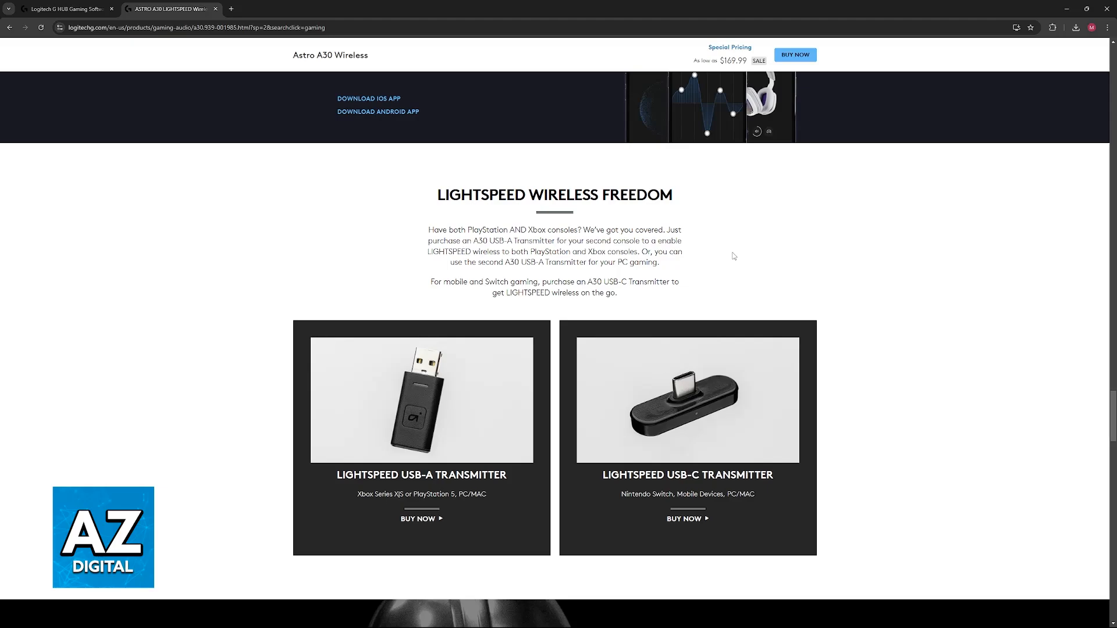
{"action": "left_click", "coordinate": [64, 9]}
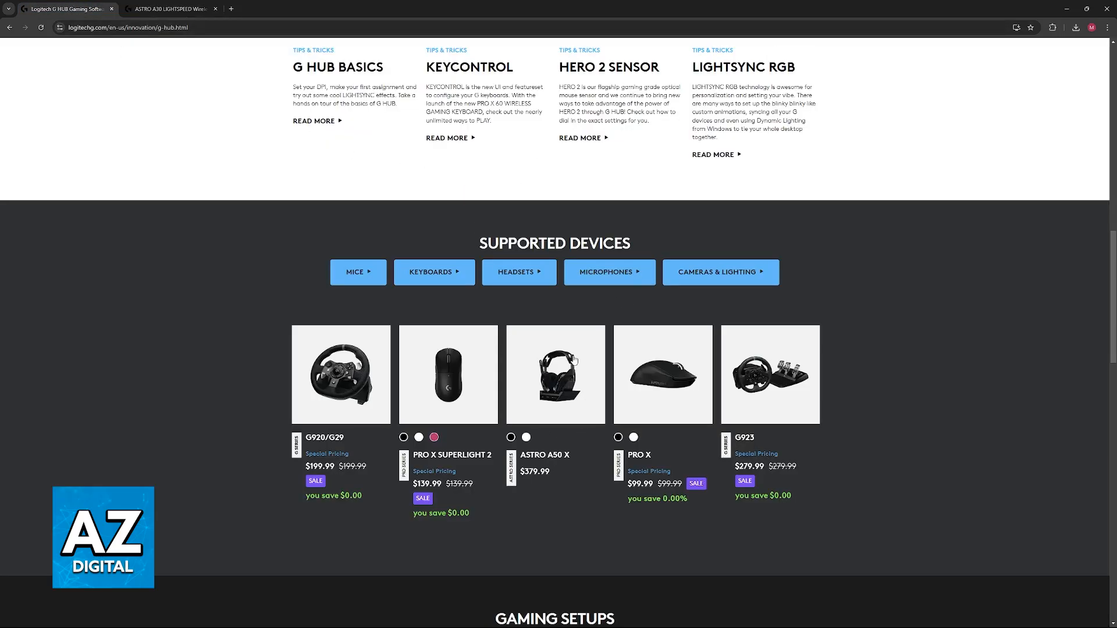
{"action": "mouse_move", "coordinate": [940, 401]}
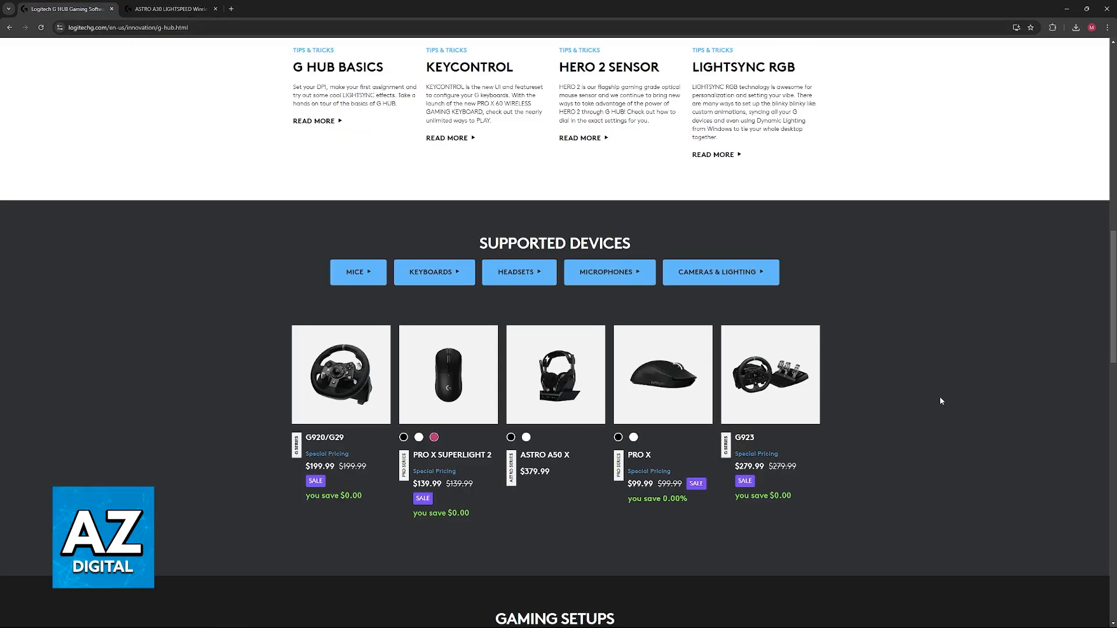
- Scroll back to the top of the G HUB page and head to Astro Series Software
{"action": "scroll", "scroll_direction": "up", "scroll_amount": 3}
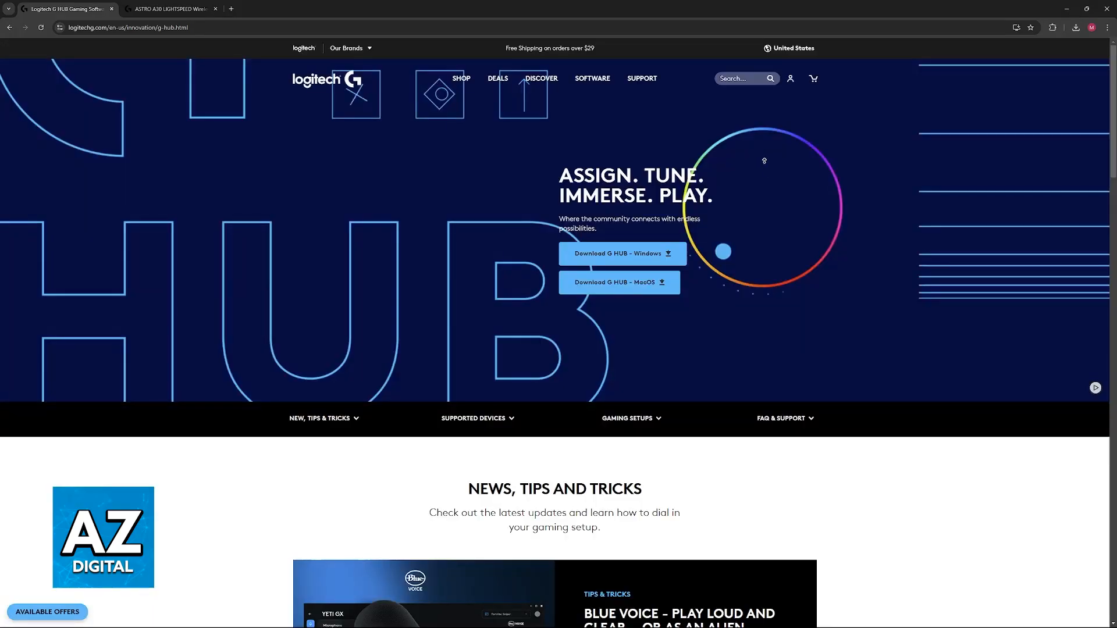
{"action": "mouse_move", "coordinate": [717, 156]}
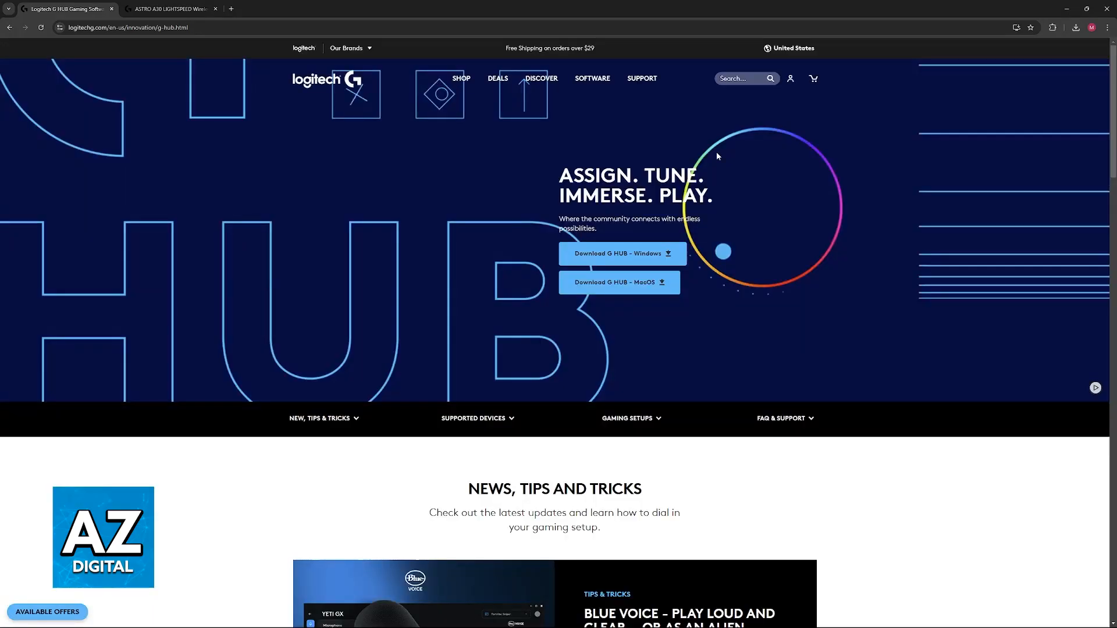
{"action": "mouse_move", "coordinate": [450, 168]}
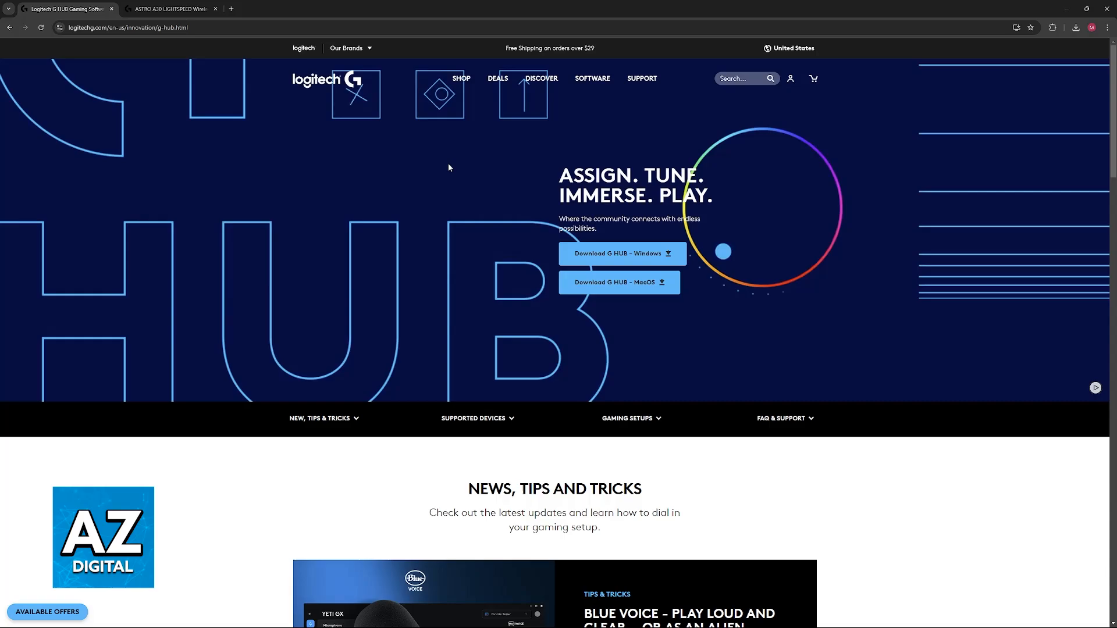
{"action": "left_click", "coordinate": [592, 79]}
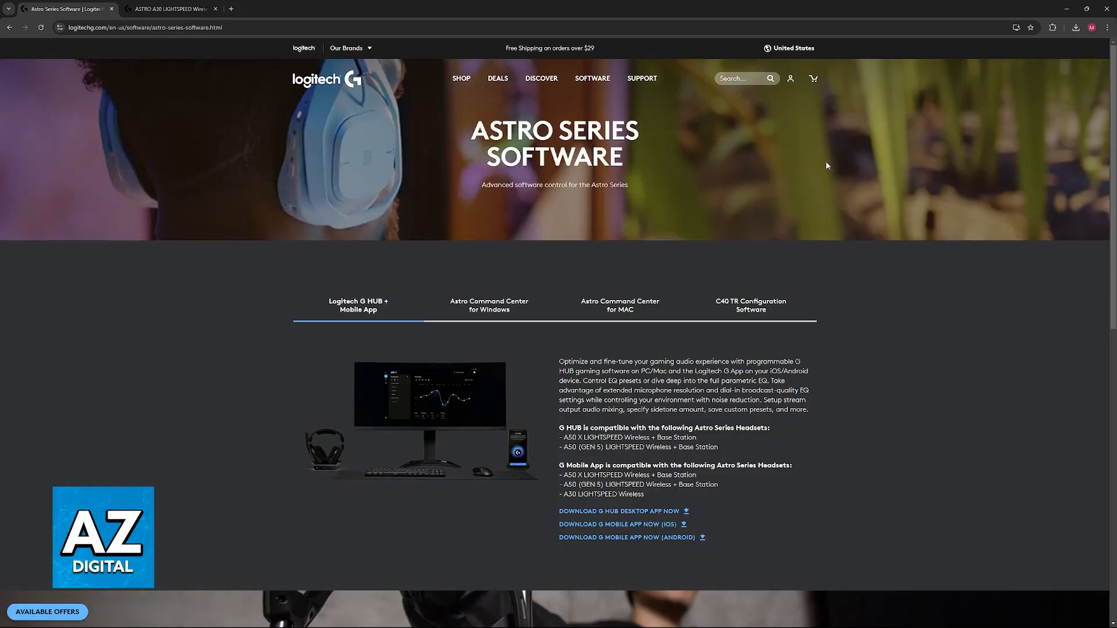
{"action": "mouse_move", "coordinate": [629, 91]}
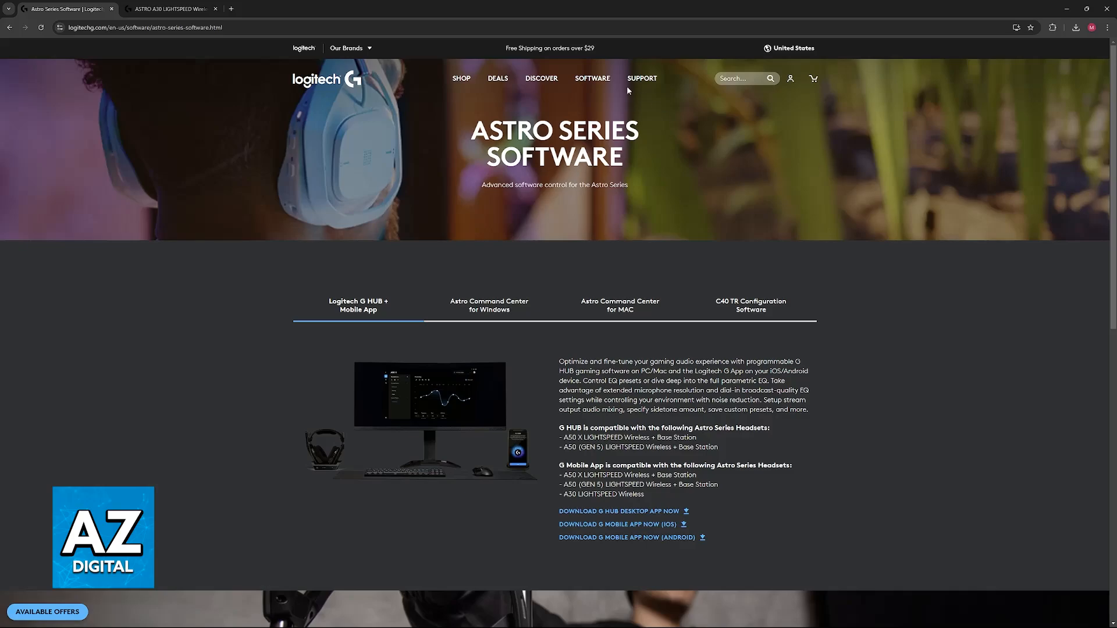
- Compare the Command Center for Windows and G HUB + Mobile App details, ending on the G HUB compatibility list with the A30
{"action": "left_click", "coordinate": [592, 78]}
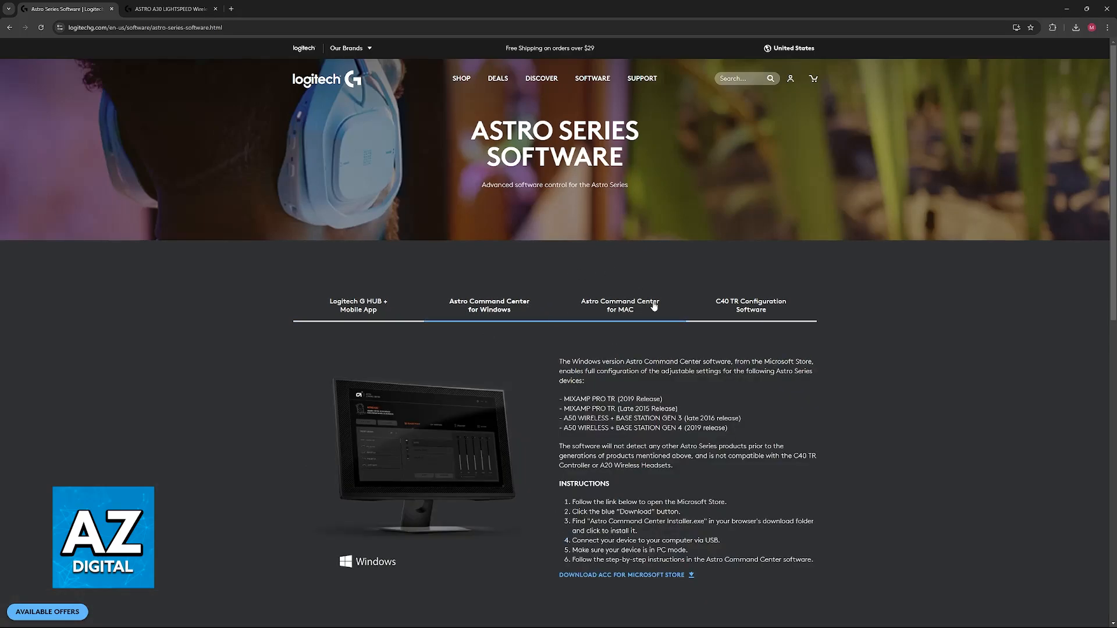
{"action": "scroll", "scroll_direction": "down", "scroll_amount": 3}
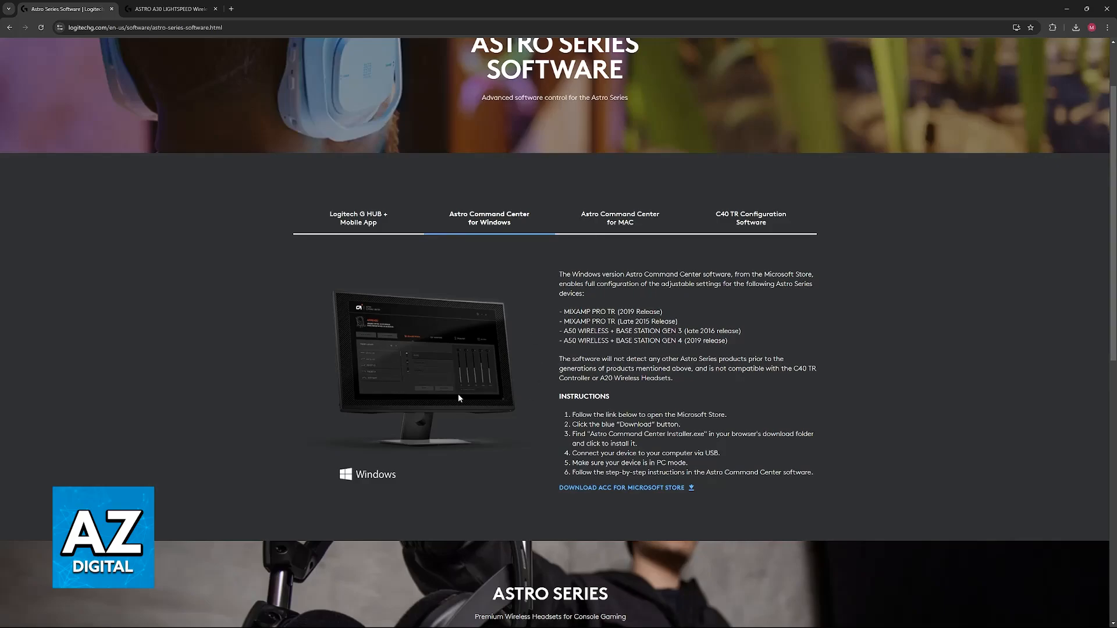
{"action": "left_click", "coordinate": [359, 218]}
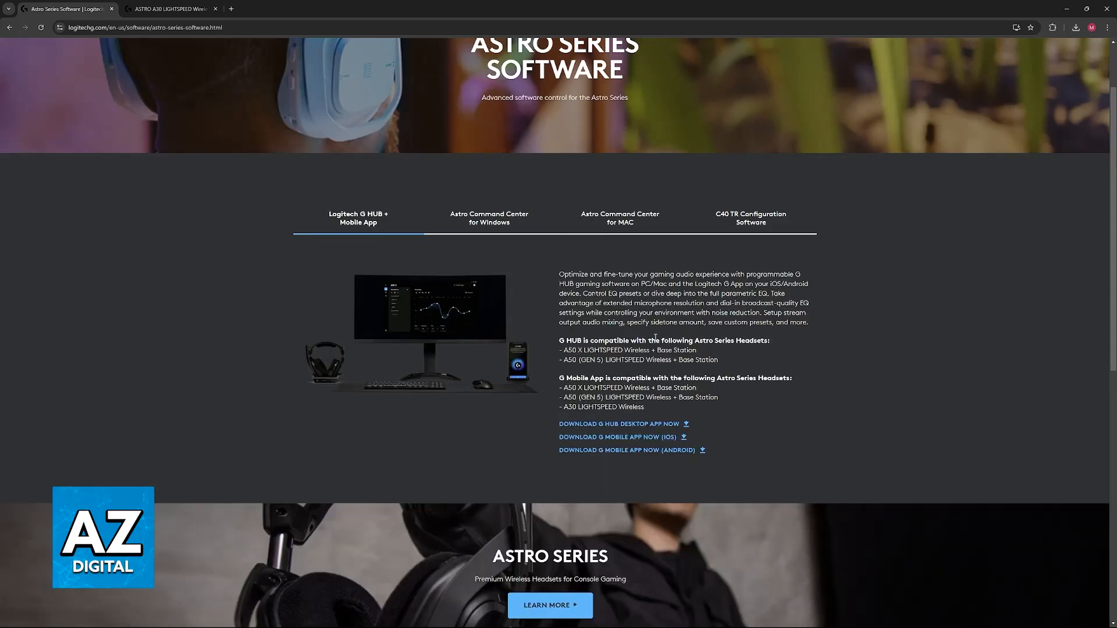
{"action": "mouse_move", "coordinate": [450, 248]}
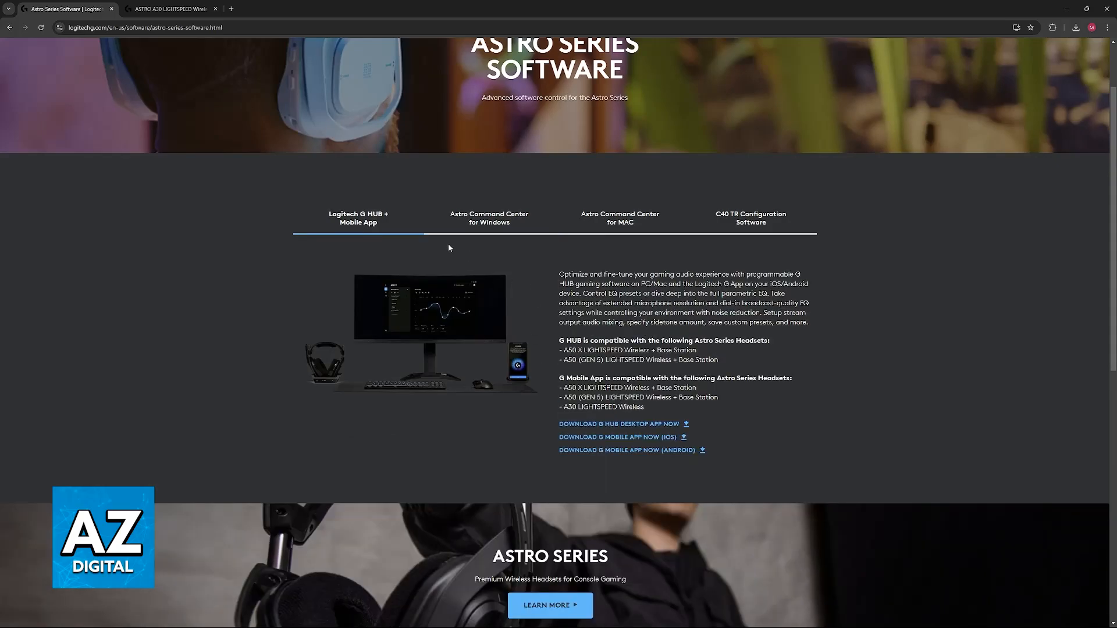
{"action": "left_click", "coordinate": [489, 218]}
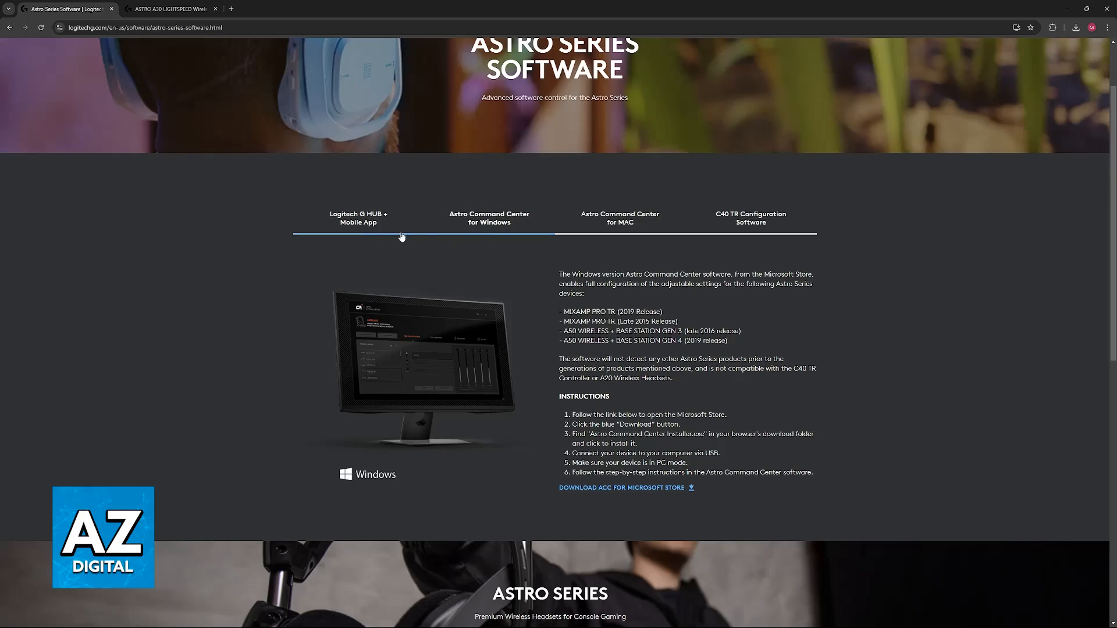
{"action": "left_click", "coordinate": [359, 219]}
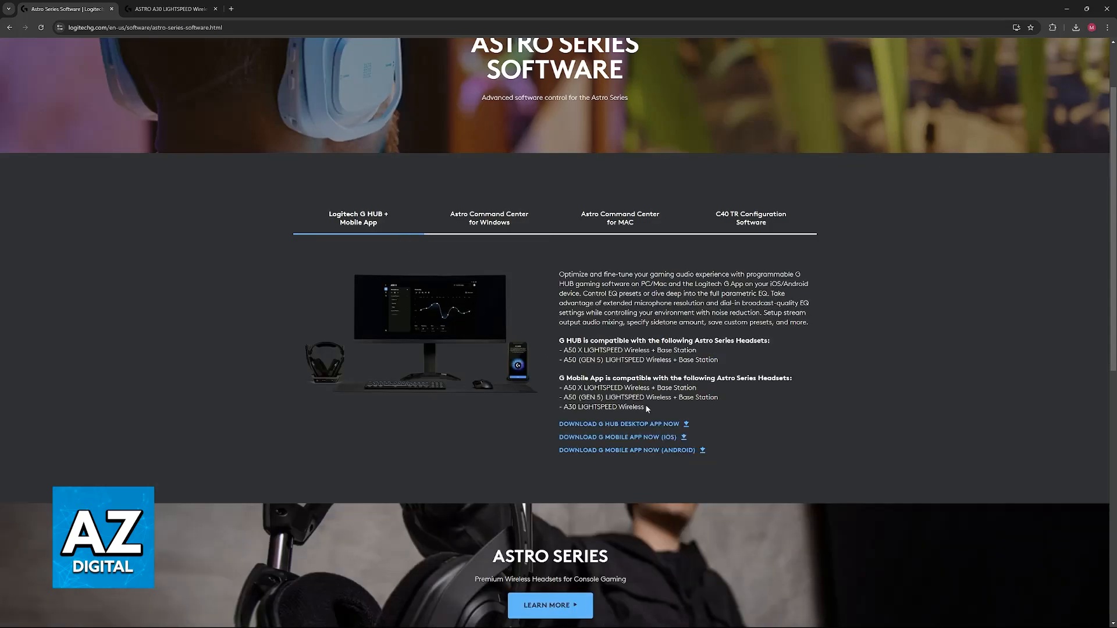
{"action": "mouse_move", "coordinate": [519, 371]}
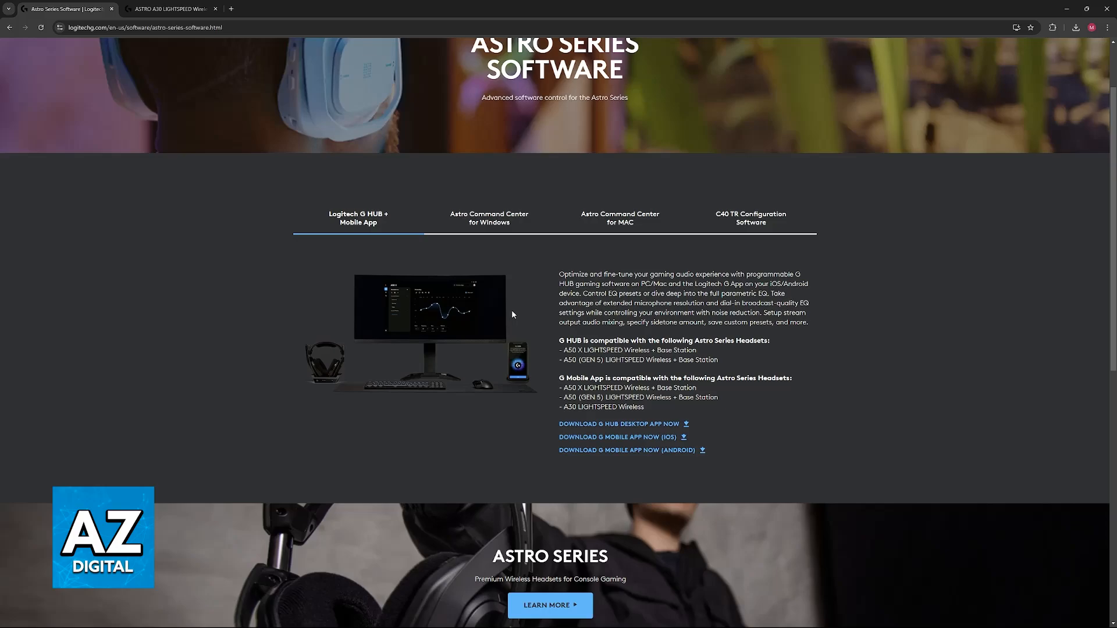
{"action": "mouse_move", "coordinate": [504, 301]}
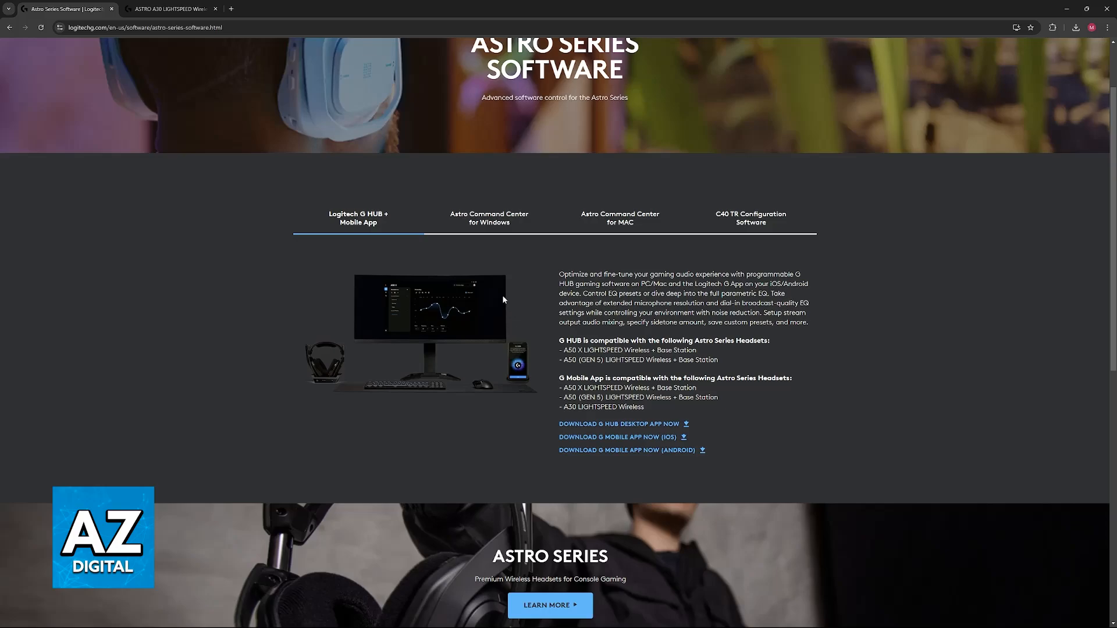
{"action": "mouse_move", "coordinate": [254, 151]}
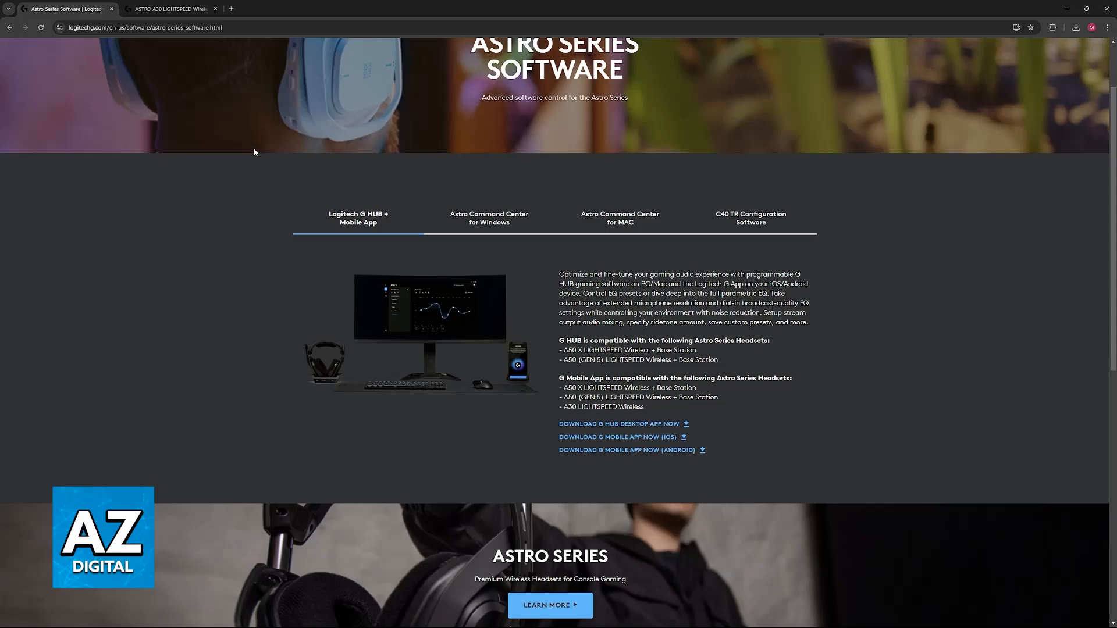
- Show the Astro Command Center for Windows details with its supported devices and installation instructions
{"action": "left_click", "coordinate": [489, 217]}
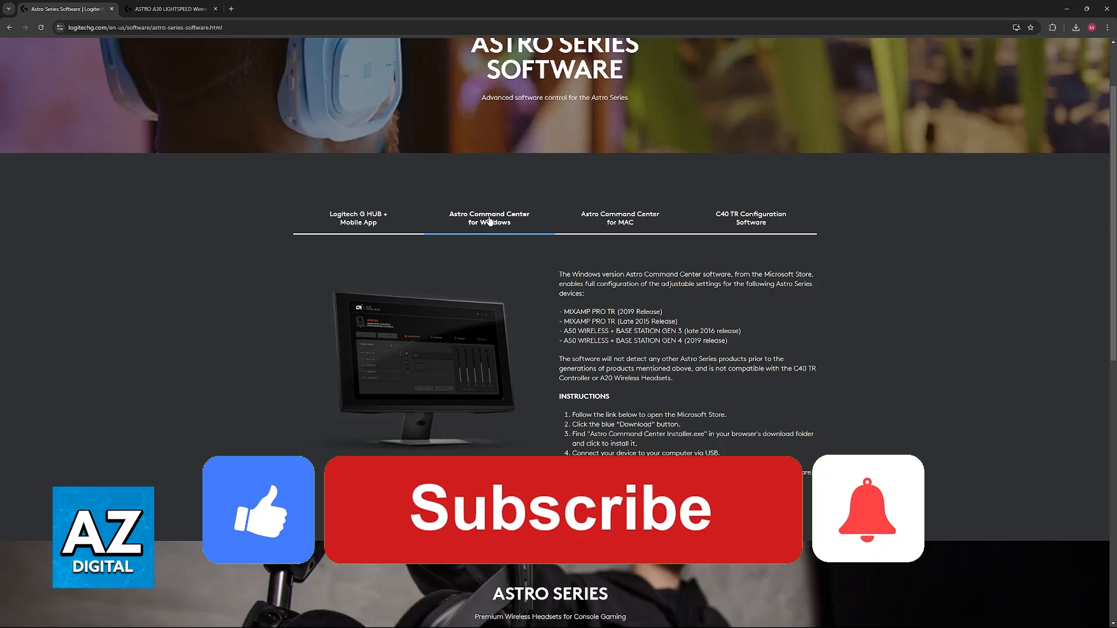
{"action": "left_click", "coordinate": [575, 511]}
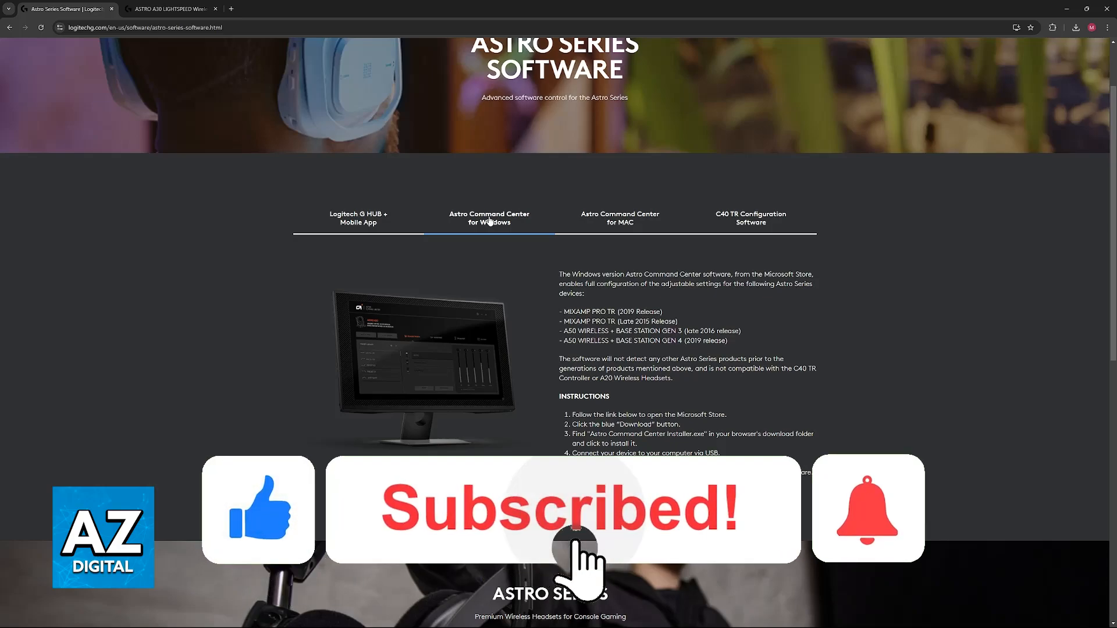
{"action": "left_click", "coordinate": [868, 509]}
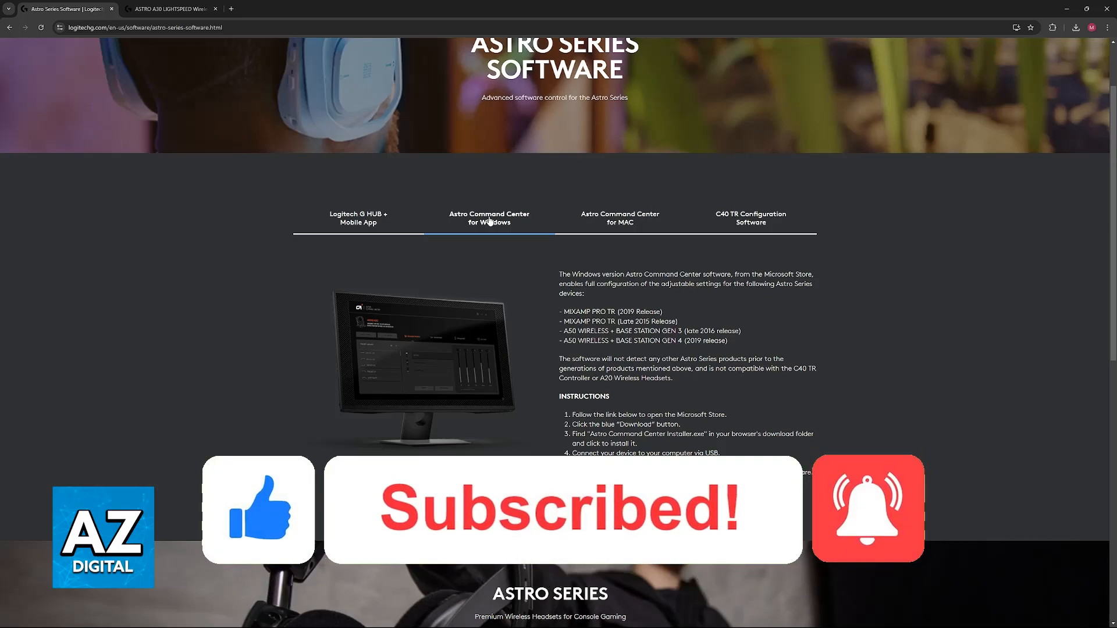